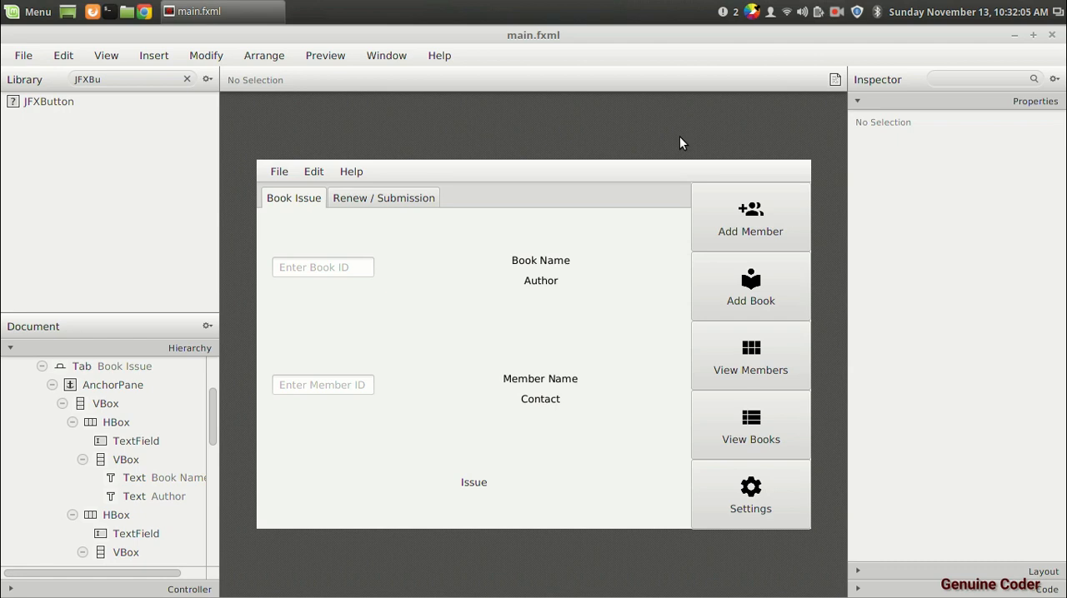
mouse_move(398, 222)
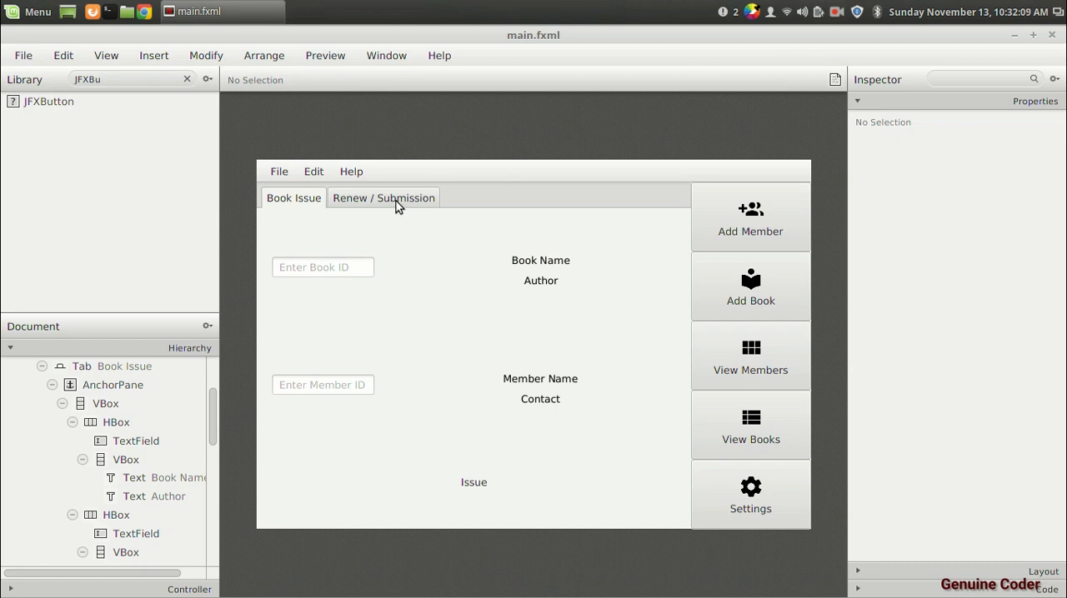
mouse_move(681, 89)
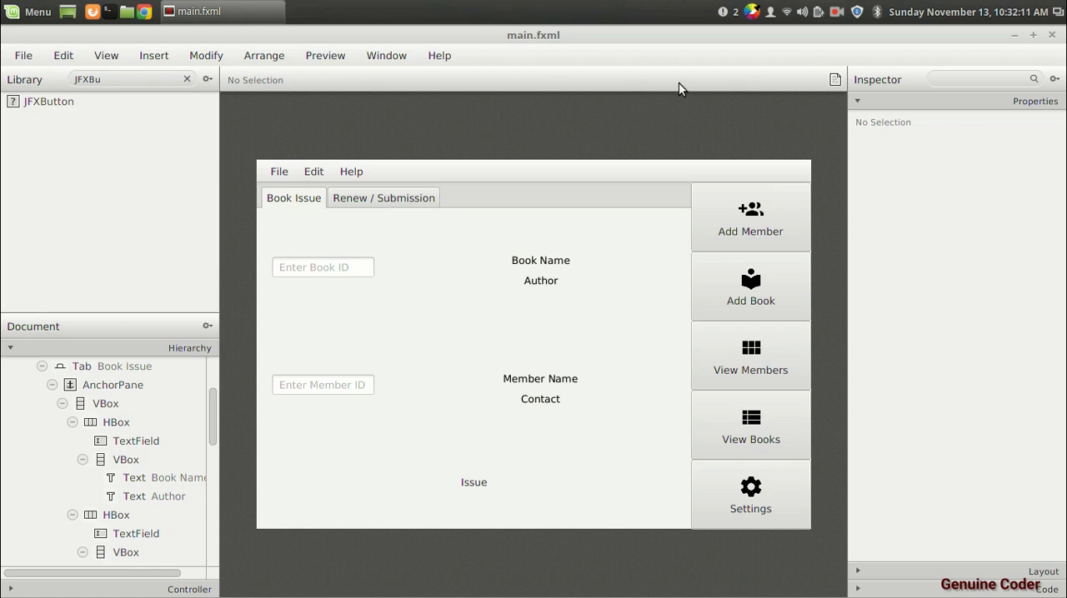
mouse_move(765, 315)
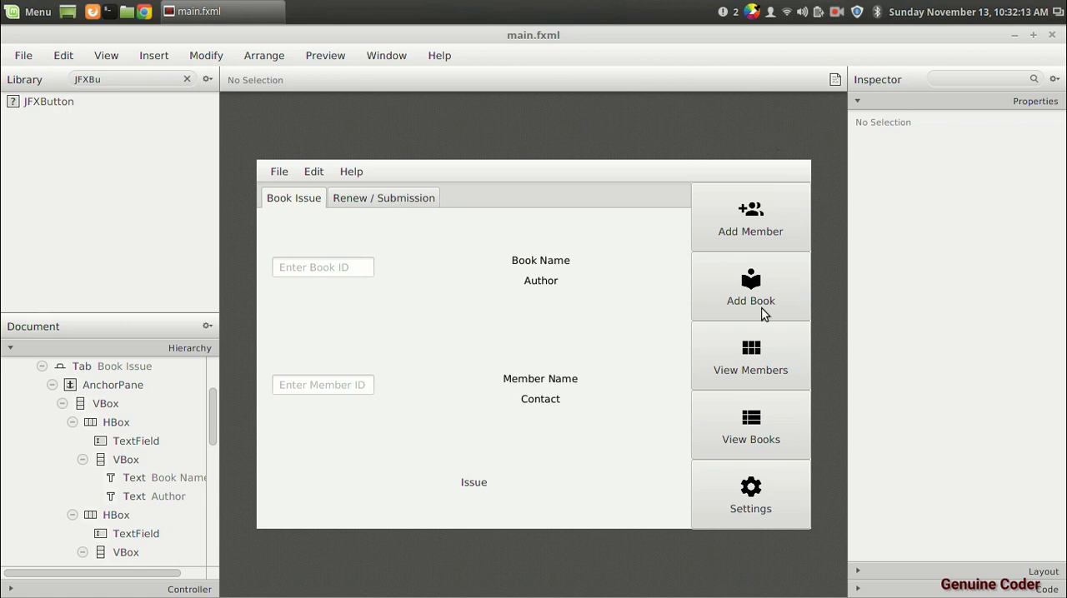
mouse_move(759, 437)
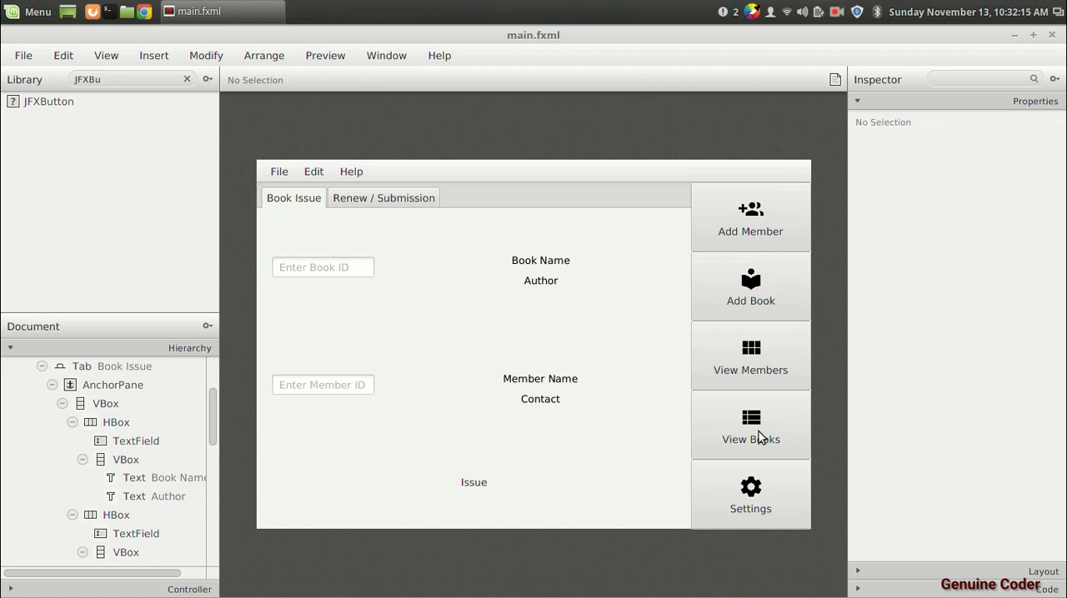
mouse_move(686, 153)
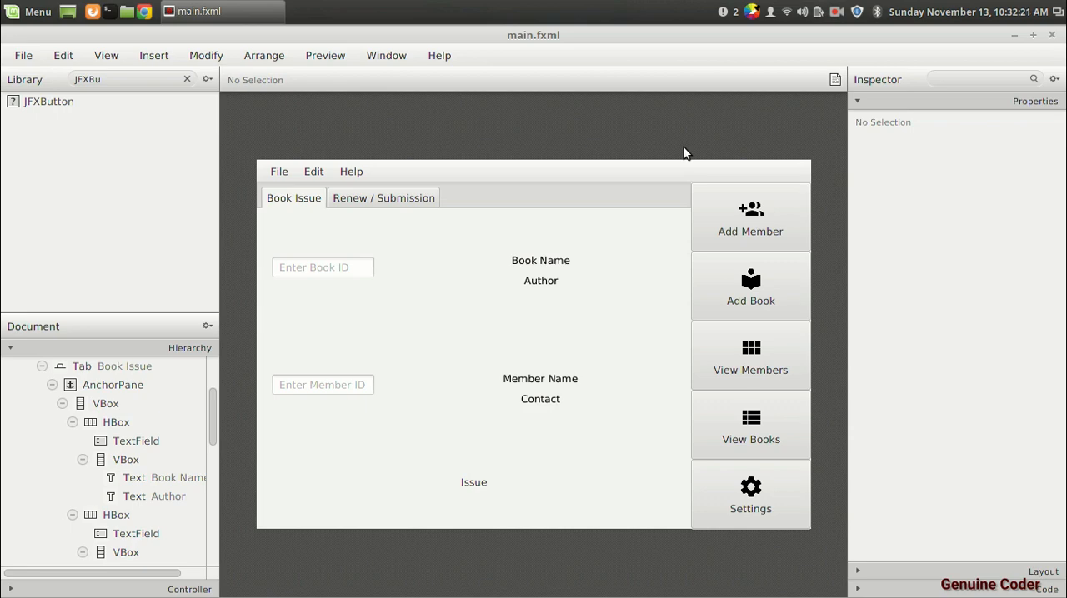
mouse_move(740, 223)
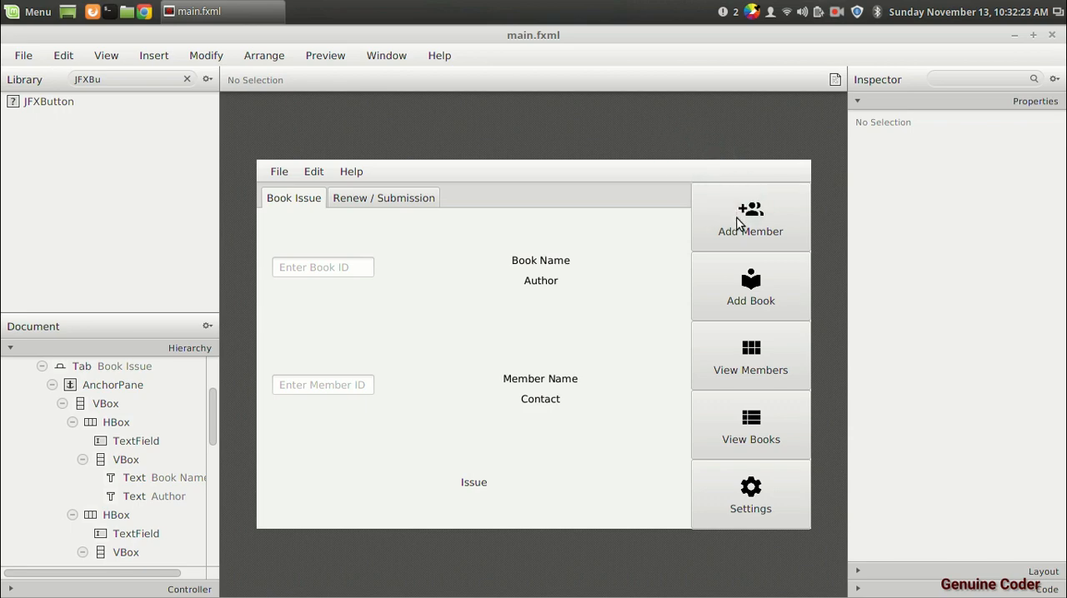
Open MemberAddController.java from the addmember package and scroll to its initialize() handler creation.
left_click(217, 11)
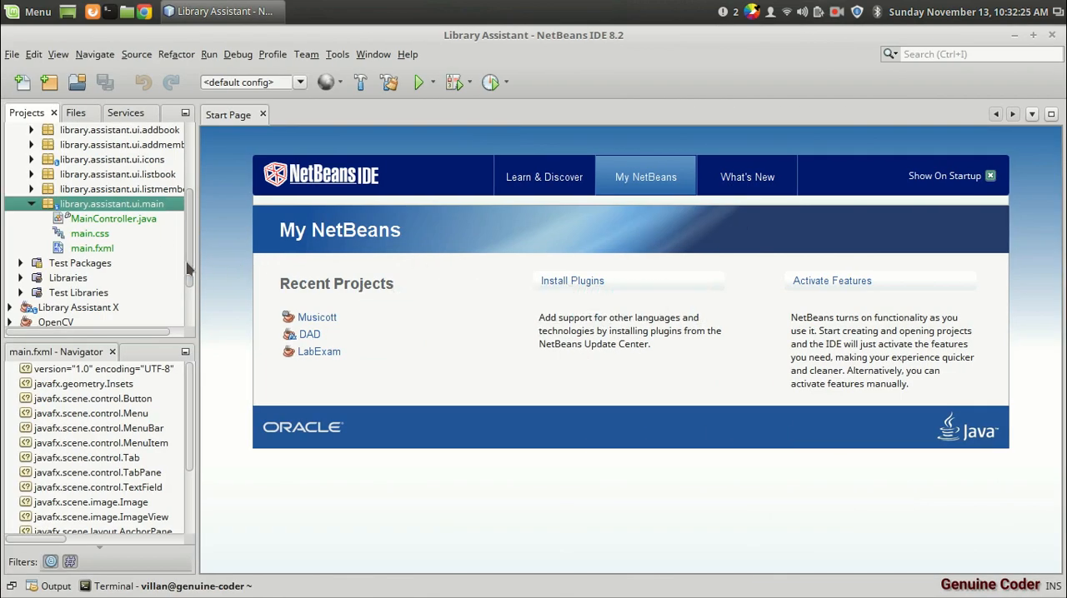
left_click(30, 144)
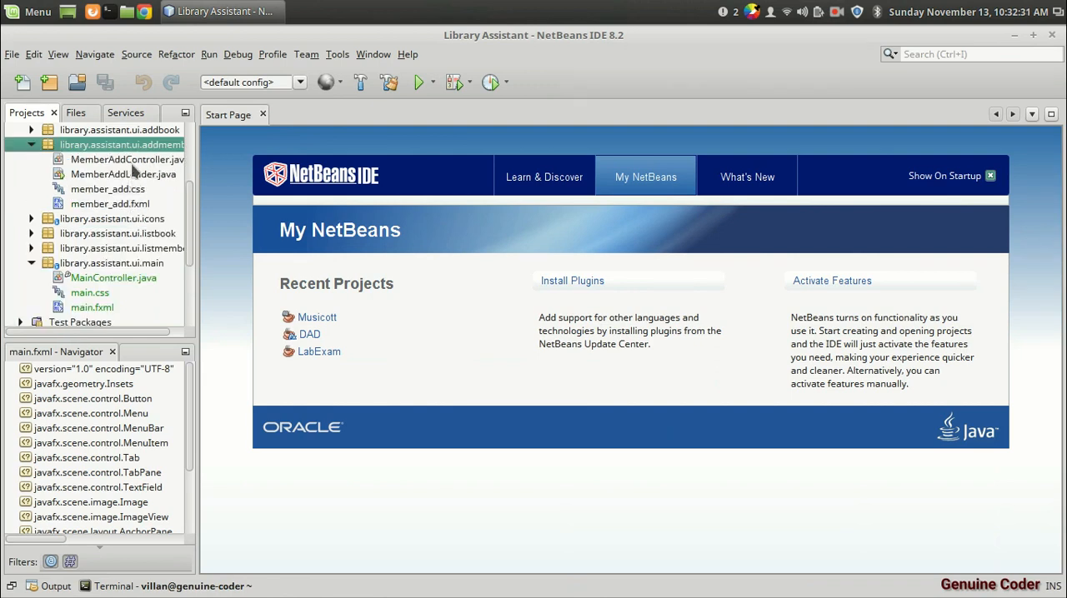
double_click(128, 159)
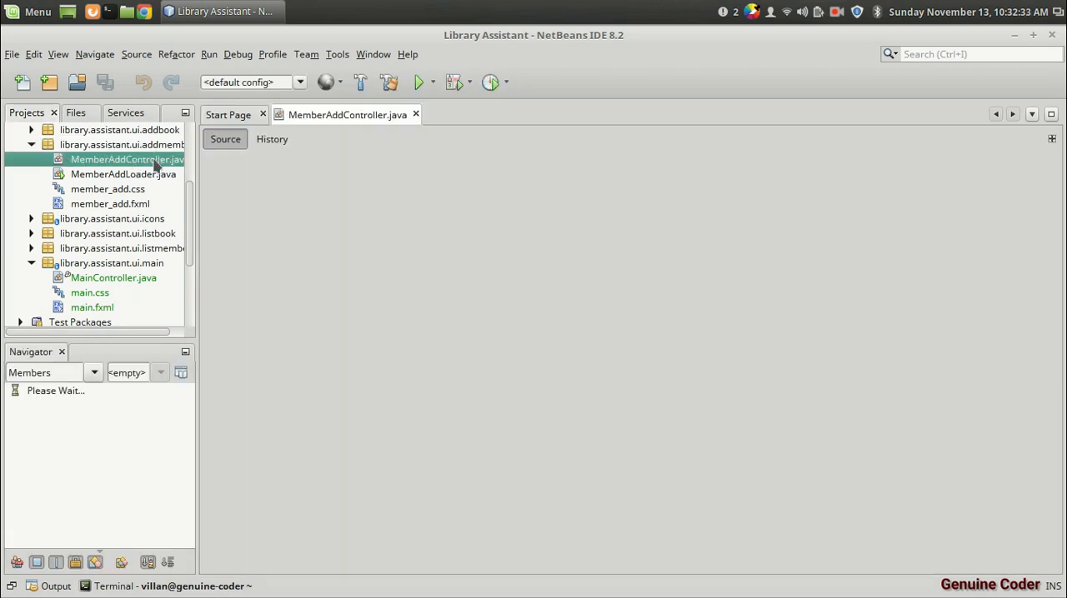
double_click(127, 159)
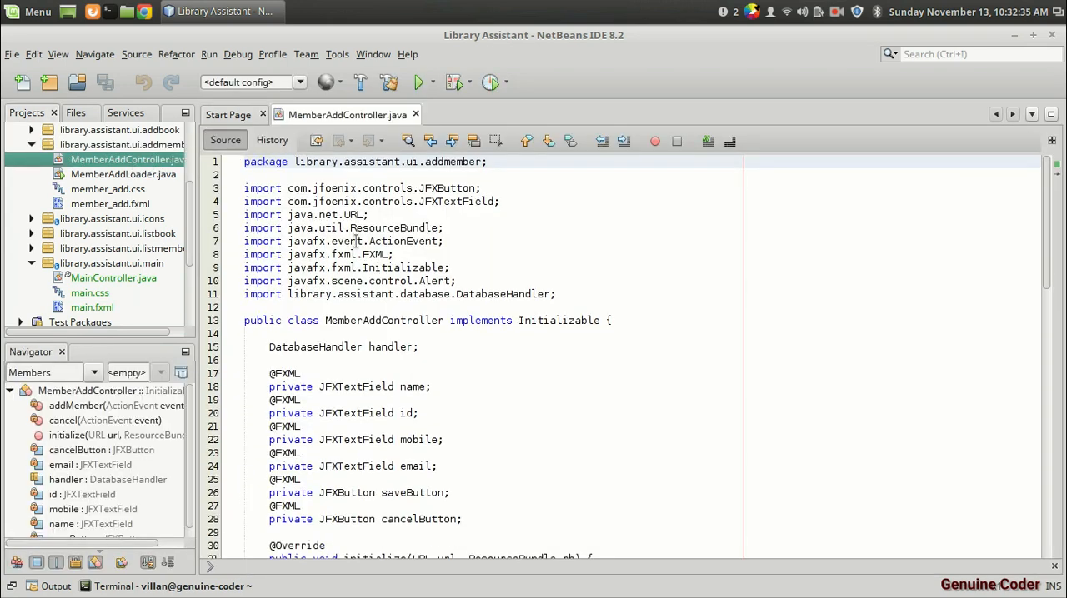
scroll("down", 3)
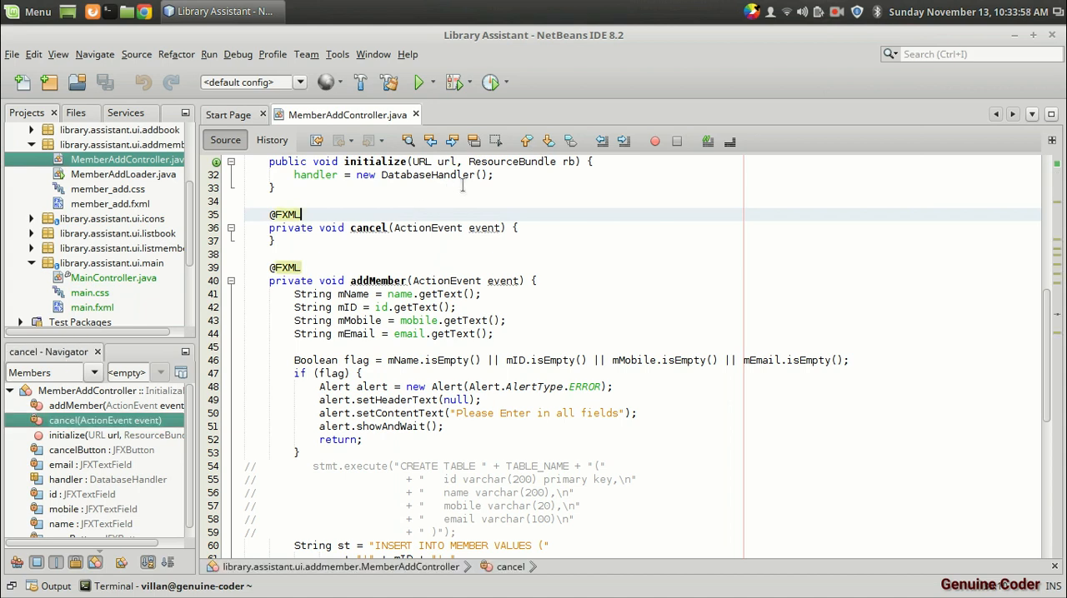
mouse_move(426, 175)
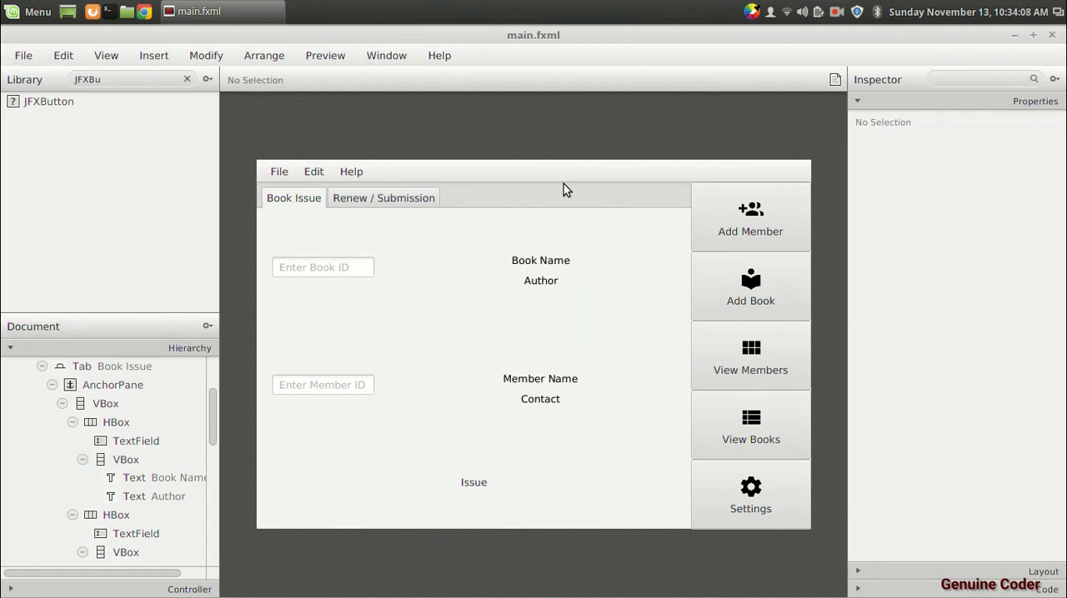
mouse_move(742, 225)
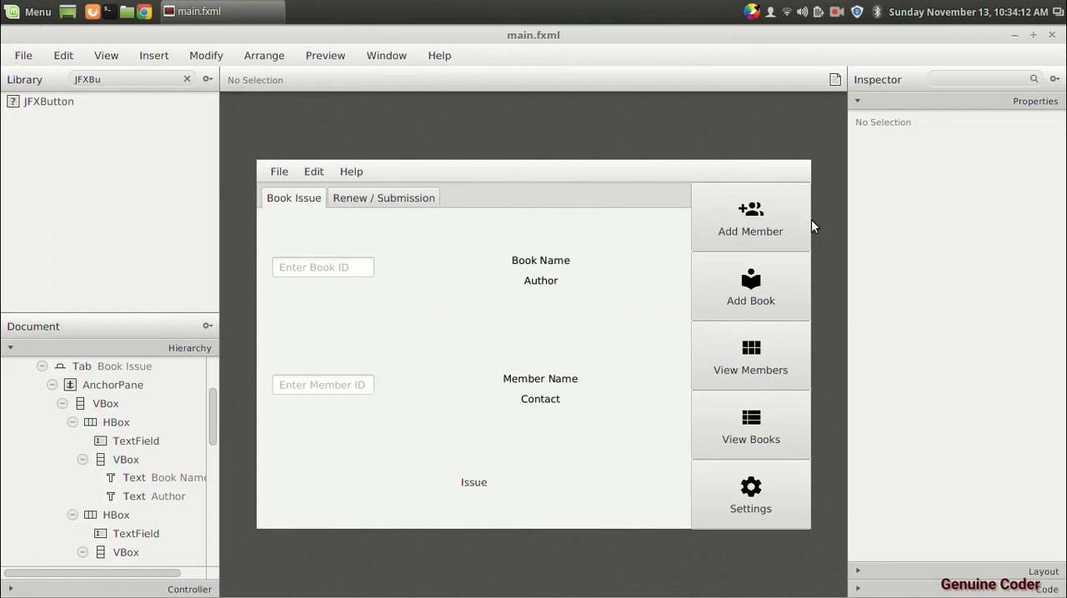
mouse_move(765, 373)
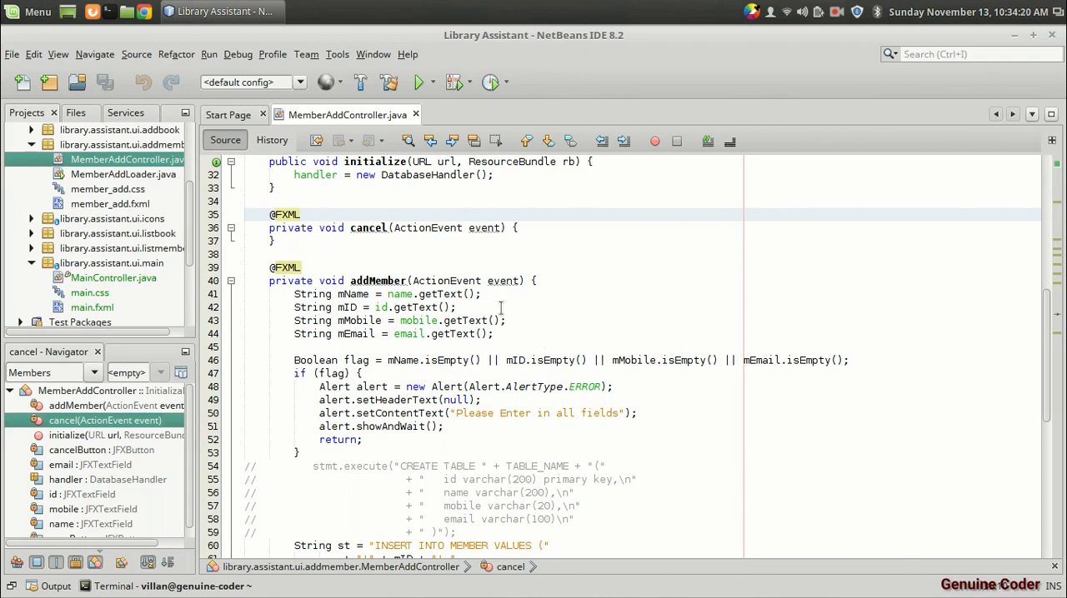
mouse_move(414, 181)
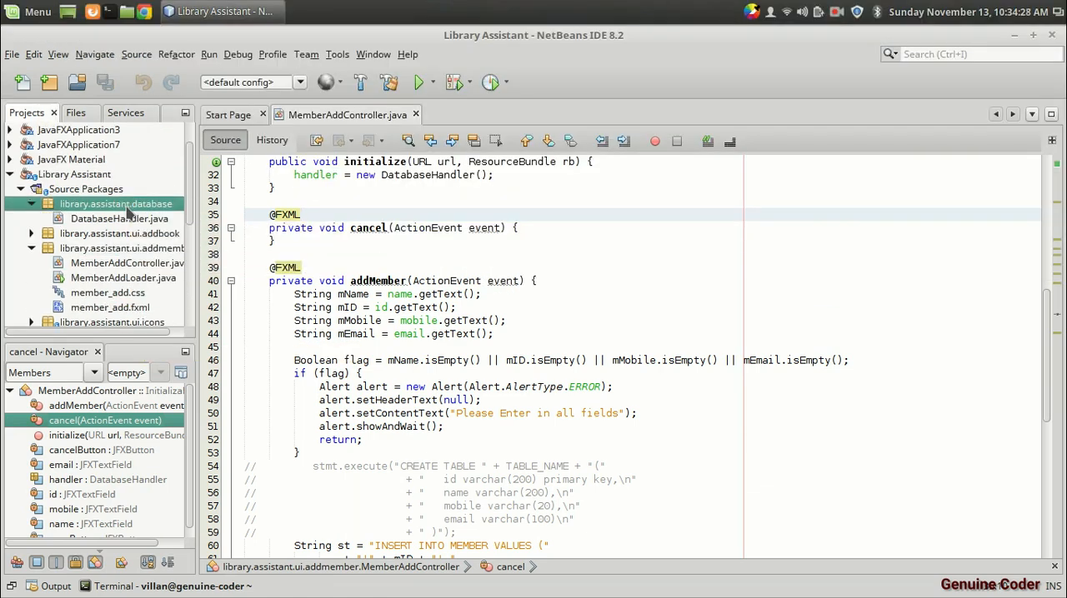
Open DatabaseHandler.java and select the public modifier on its constructor.
double_click(118, 218)
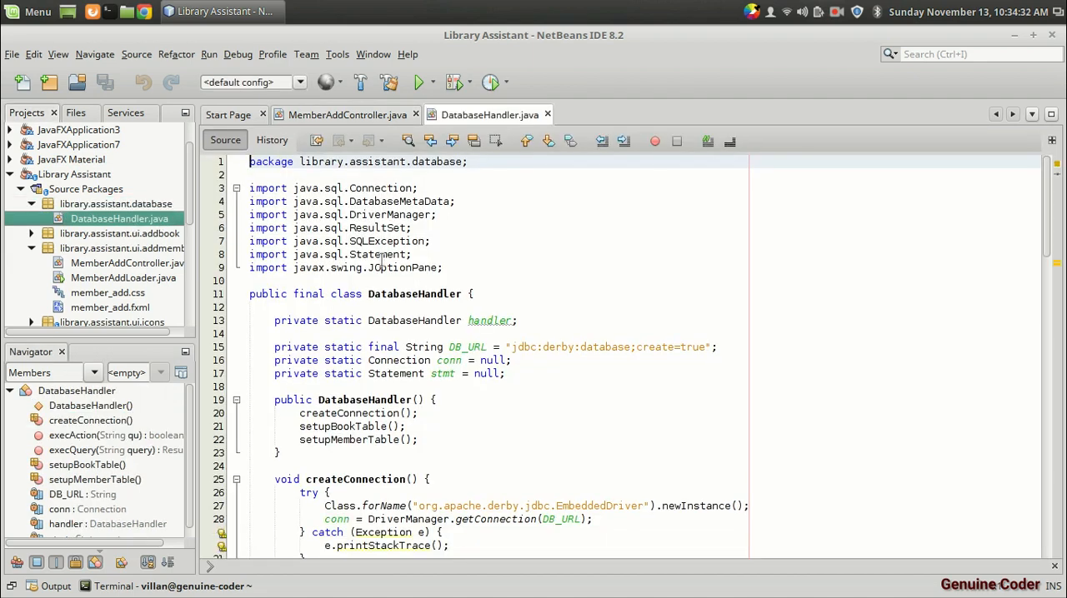
scroll("down", 3)
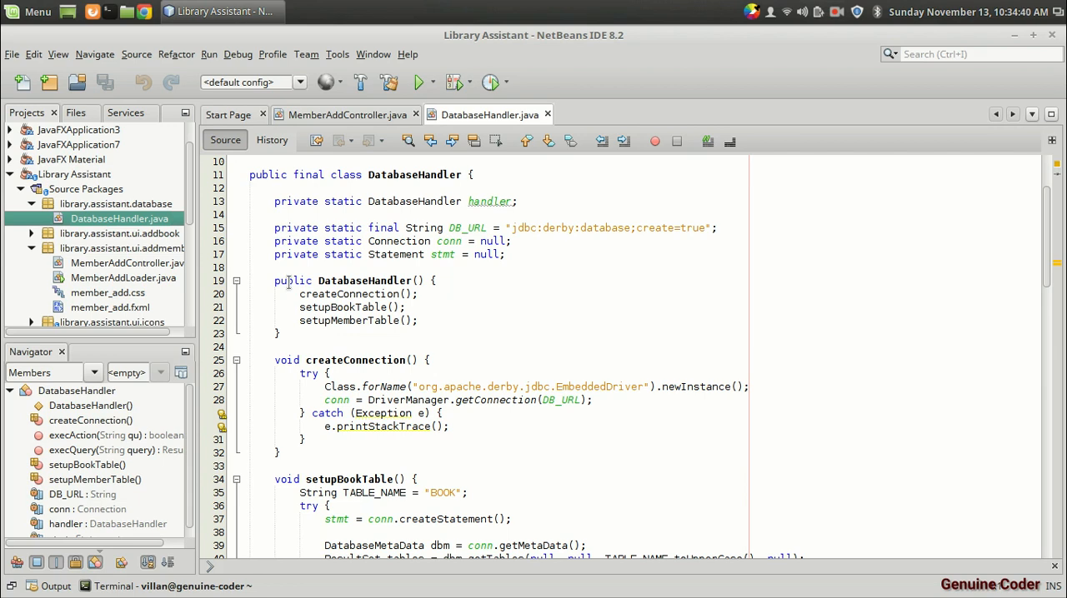
left_click(373, 281)
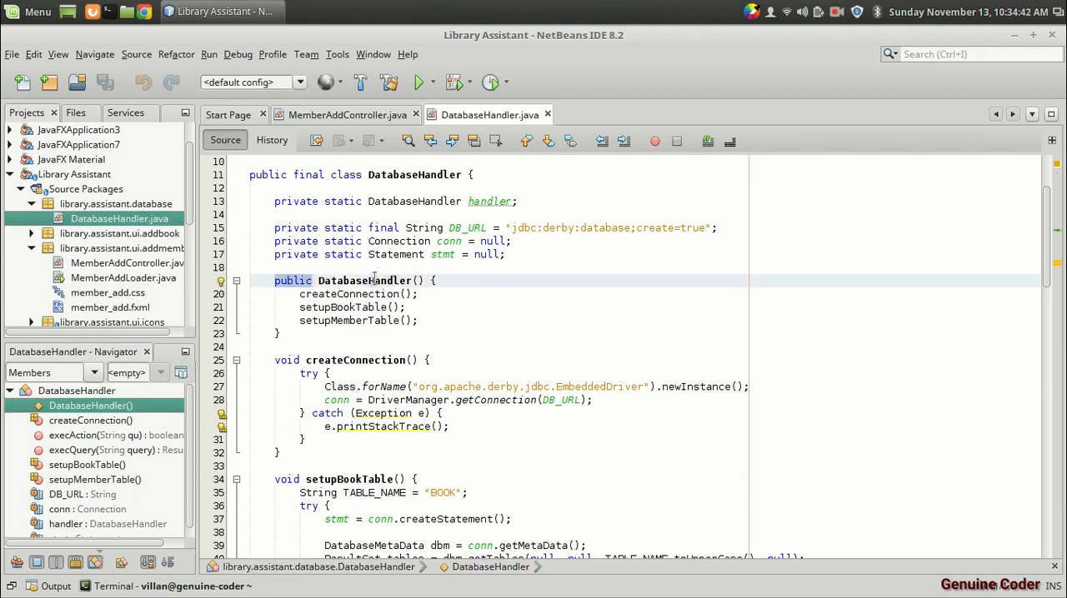
Make the DatabaseHandler constructor private and declare public static DatabaseHandler getInstance().
type("private")
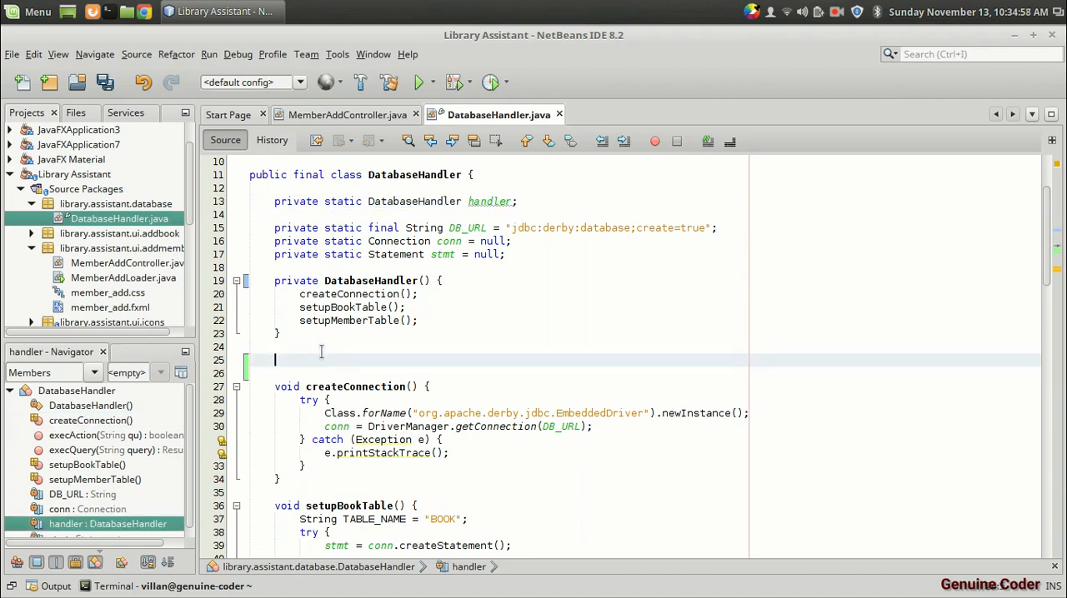
type("public")
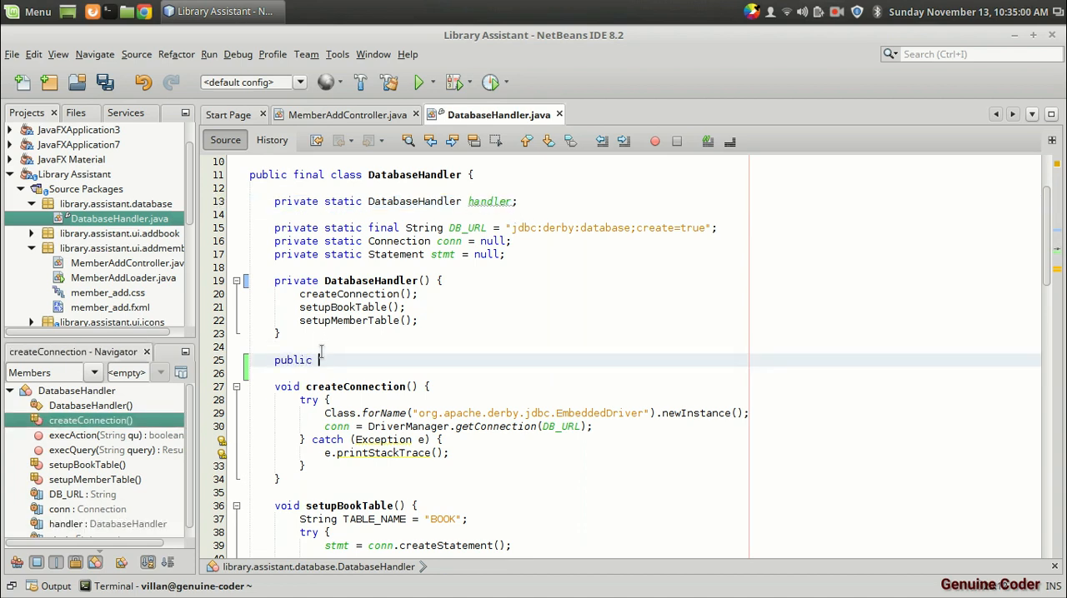
type("static")
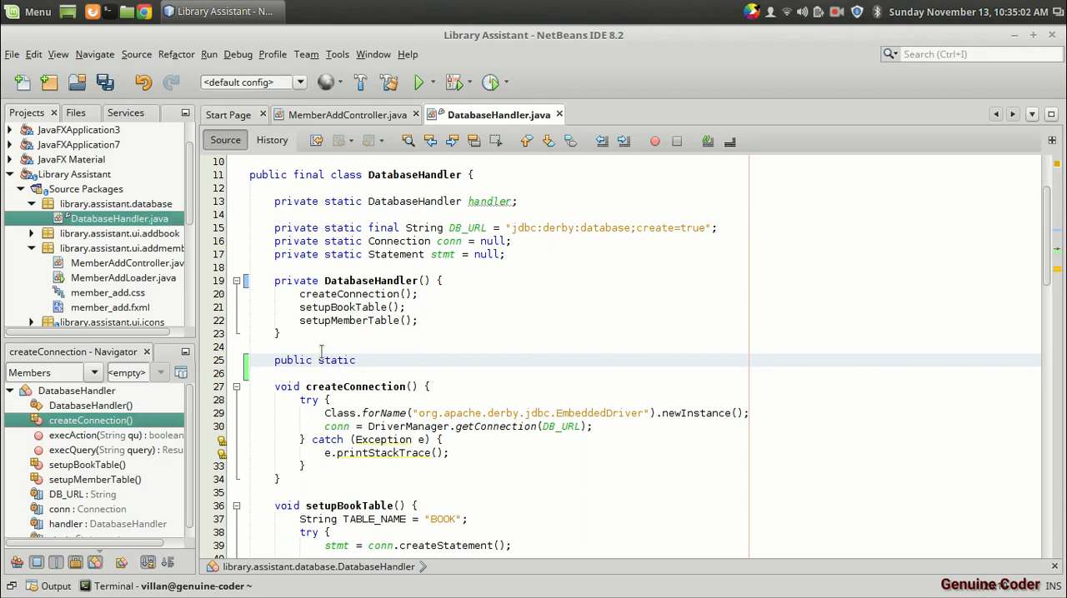
type("DatabaseHandler getI")
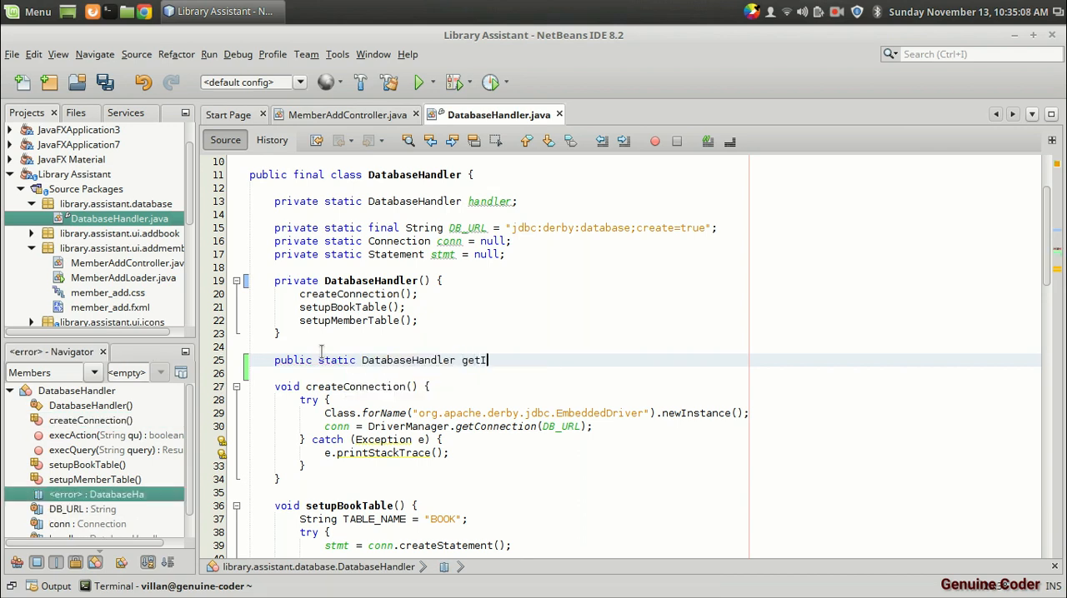
type("nstance()")
left_click(645, 373)
type("{")
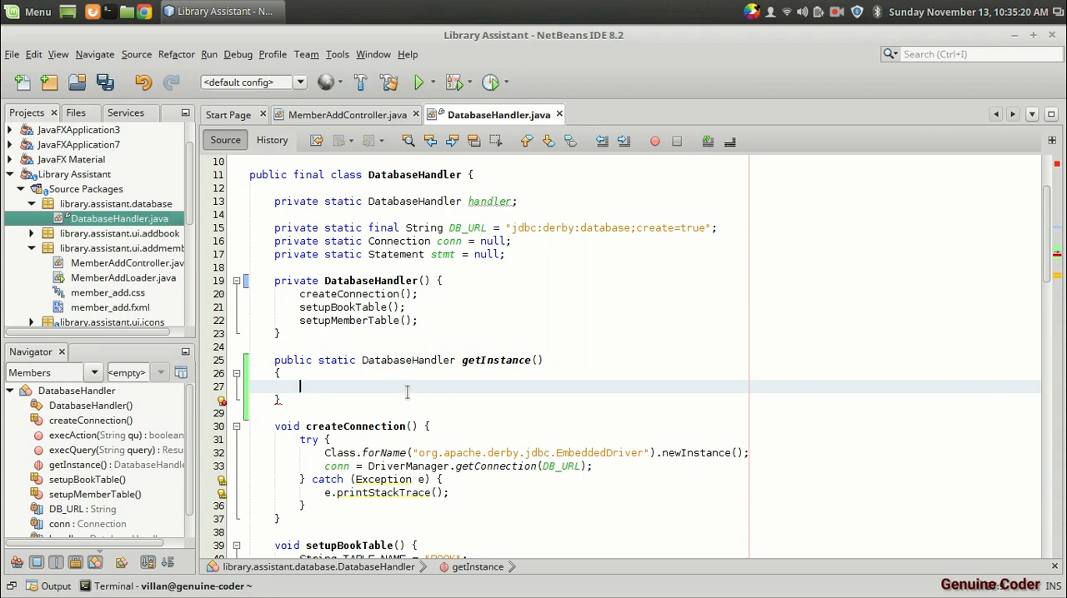
mouse_move(472, 360)
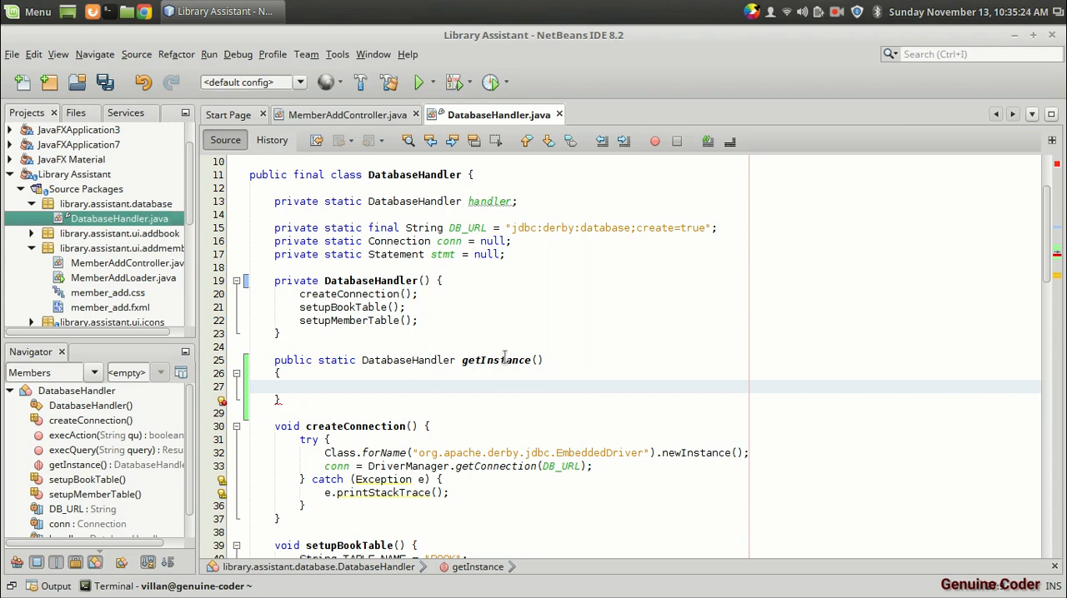
Initialize handler to null; in getInstance create a new DatabaseHandler if null, then return handler.
type("if")
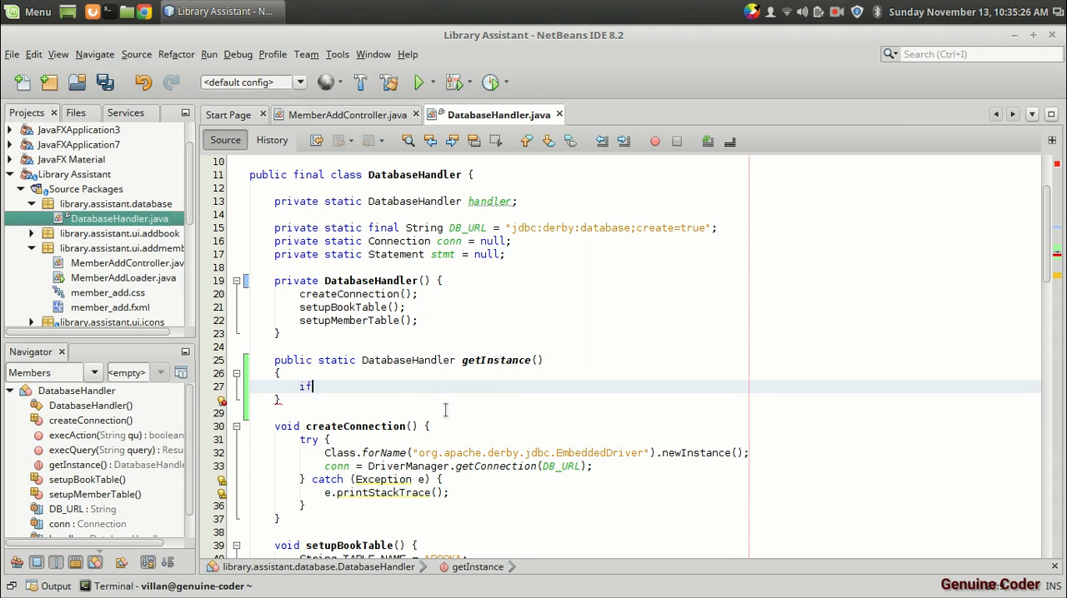
type("(handler)")
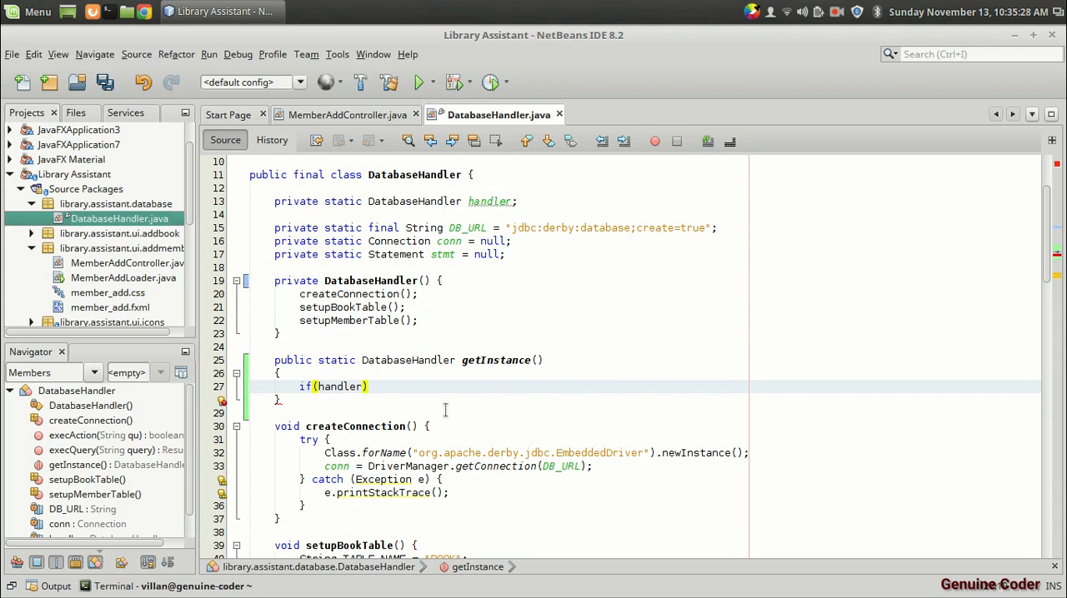
type("==null")
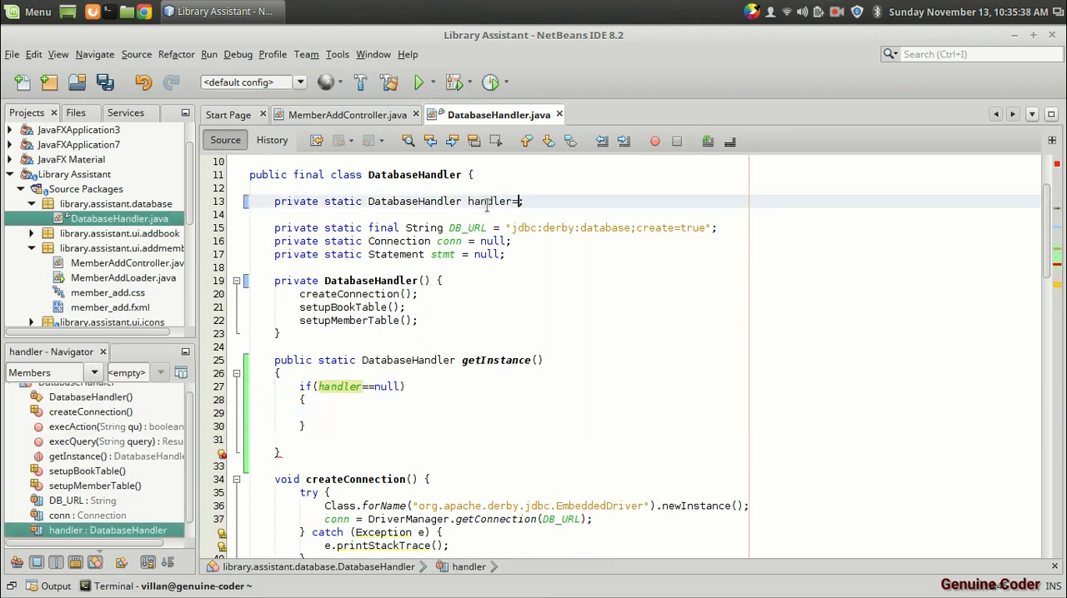
type("null;")
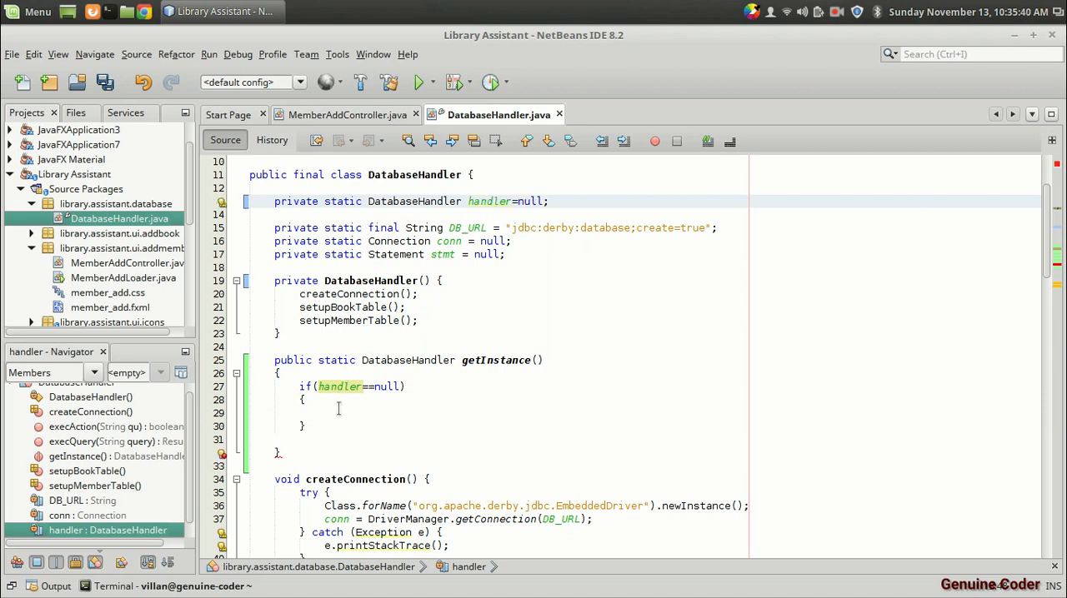
type("handler")
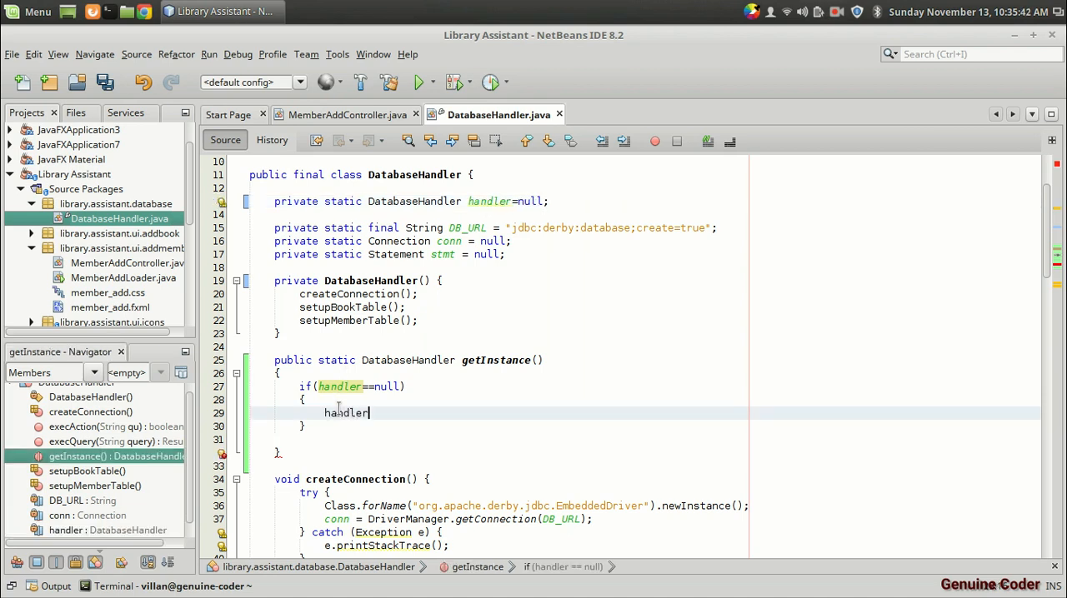
type("=")
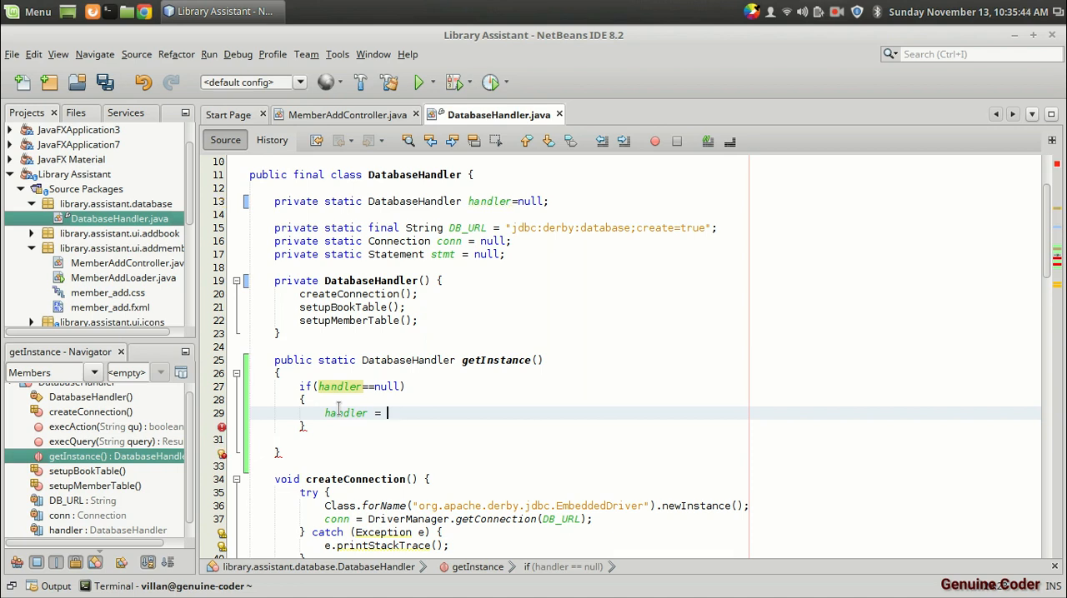
type("new")
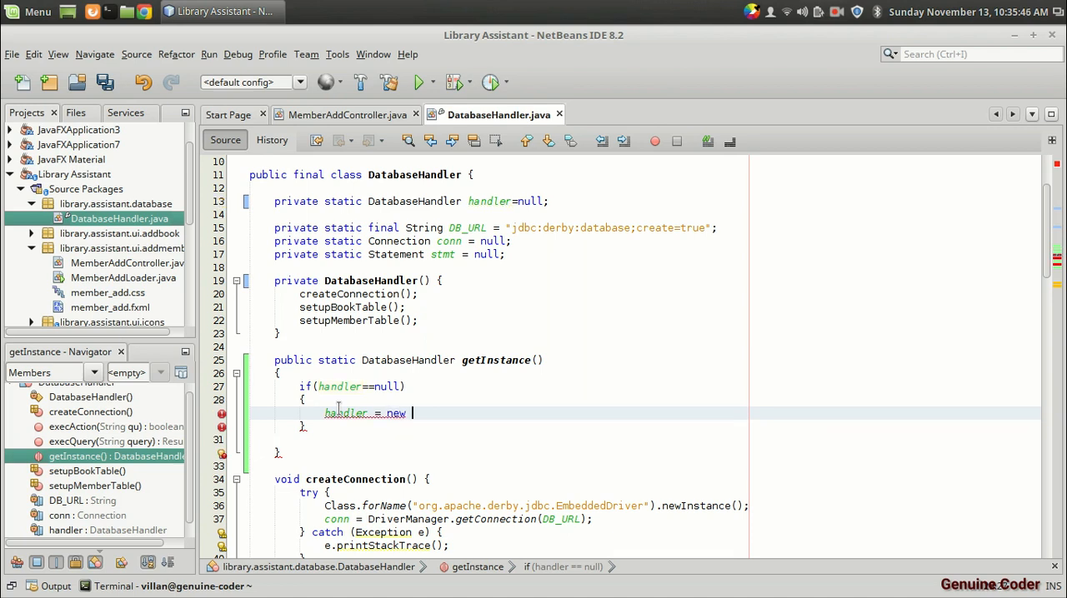
type("DatabaseHandler(")
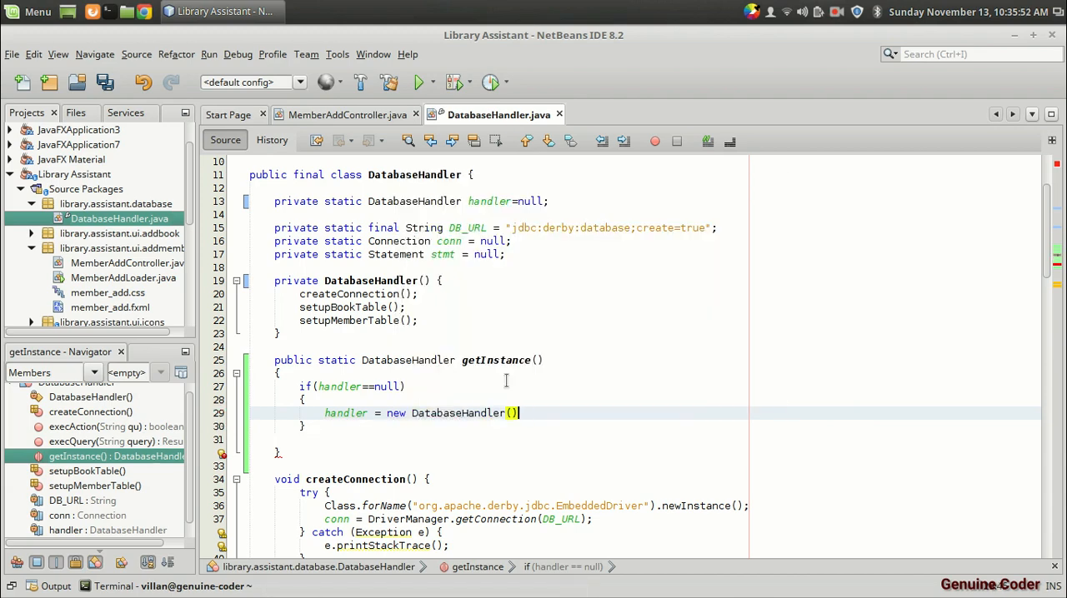
type(";")
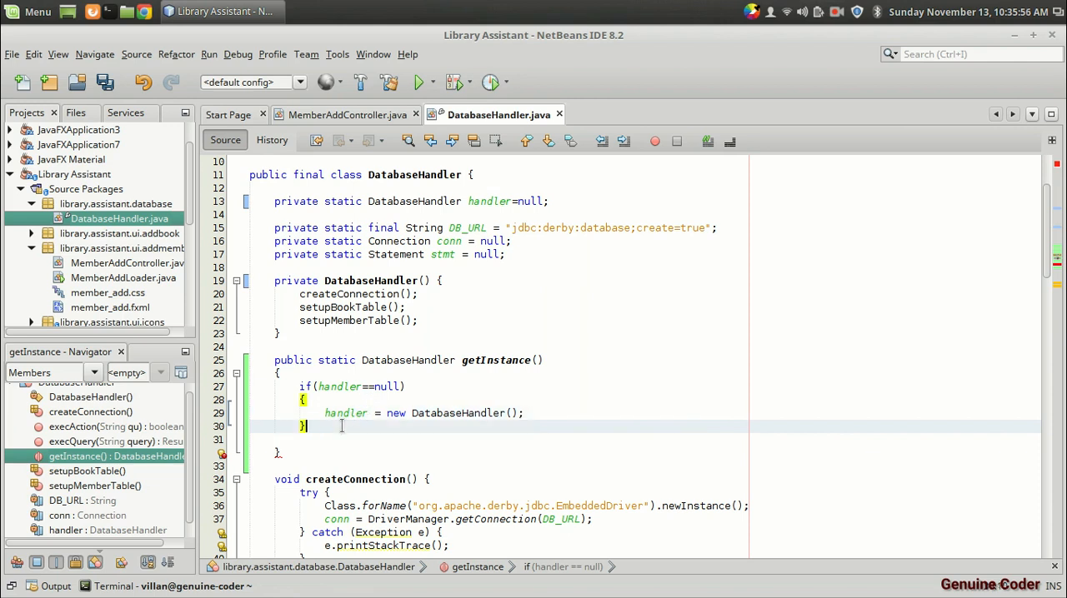
type("return handler;")
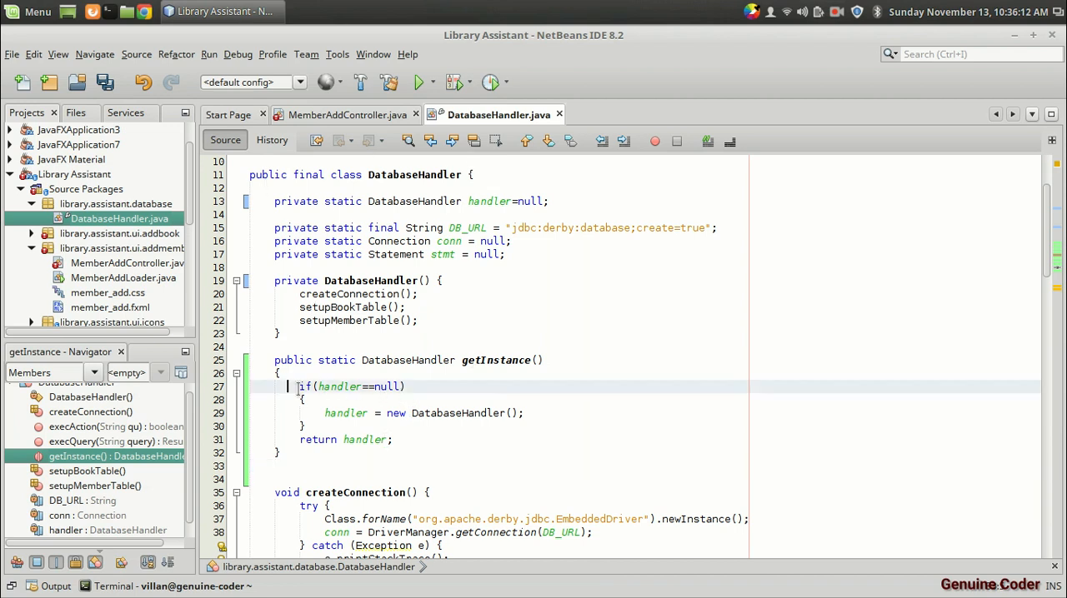
left_click_drag(306, 386, 306, 426)
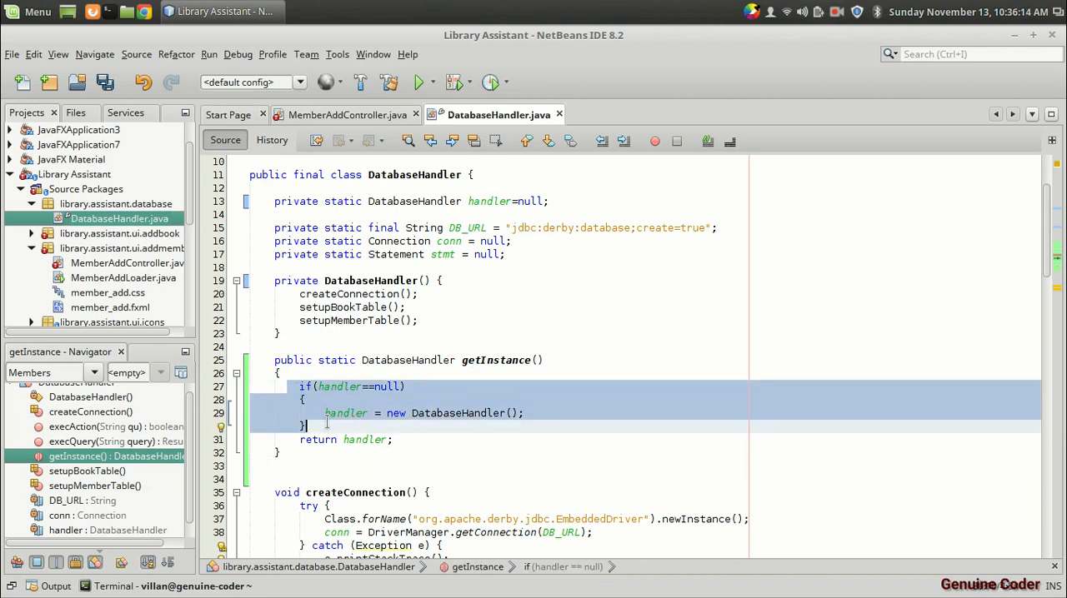
left_click(462, 371)
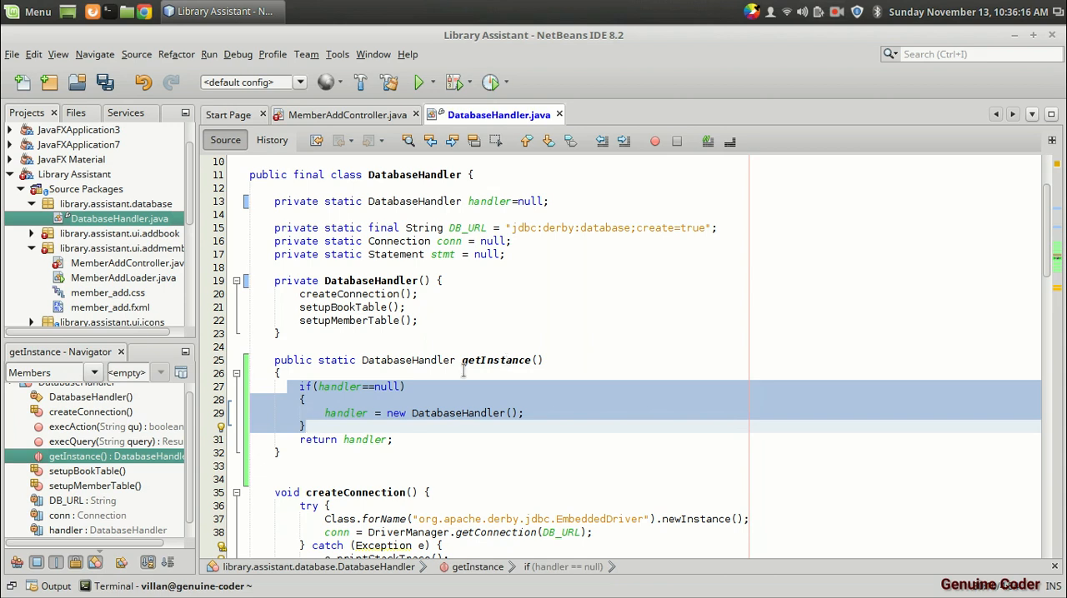
mouse_move(352, 421)
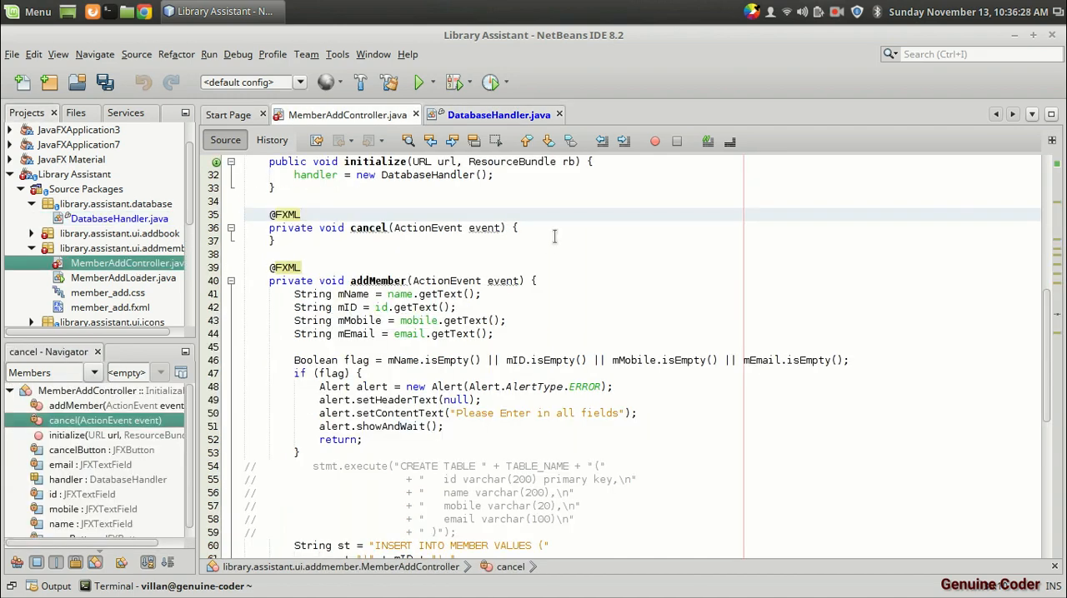
Replace new DatabaseHandler() with DatabaseHandler.getInstance() in MemberAddController's initialize.
scroll("up", 3)
type(".getInstance")
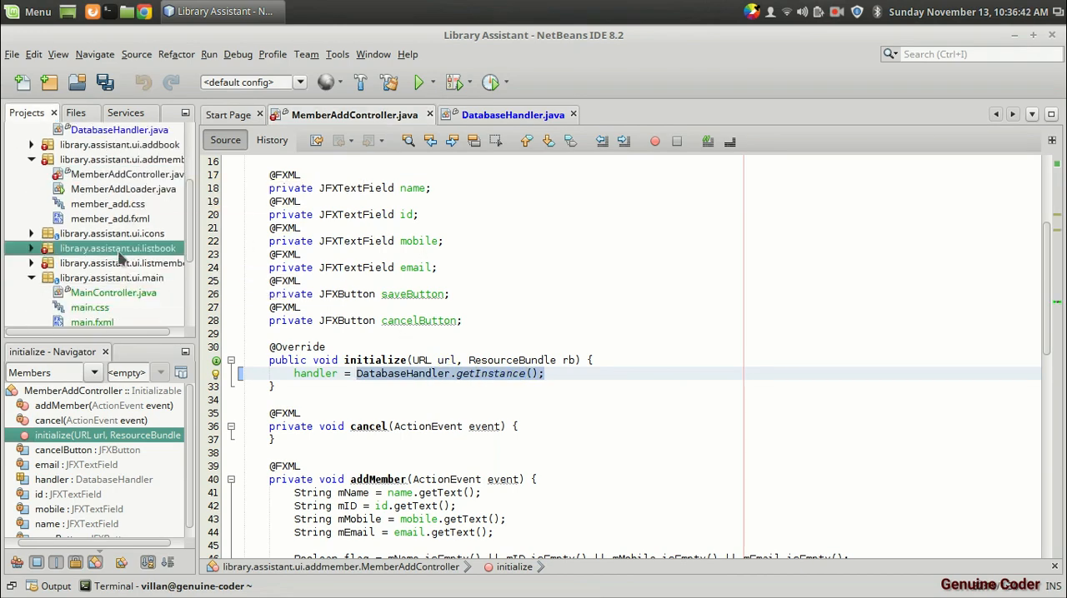
left_click(30, 249)
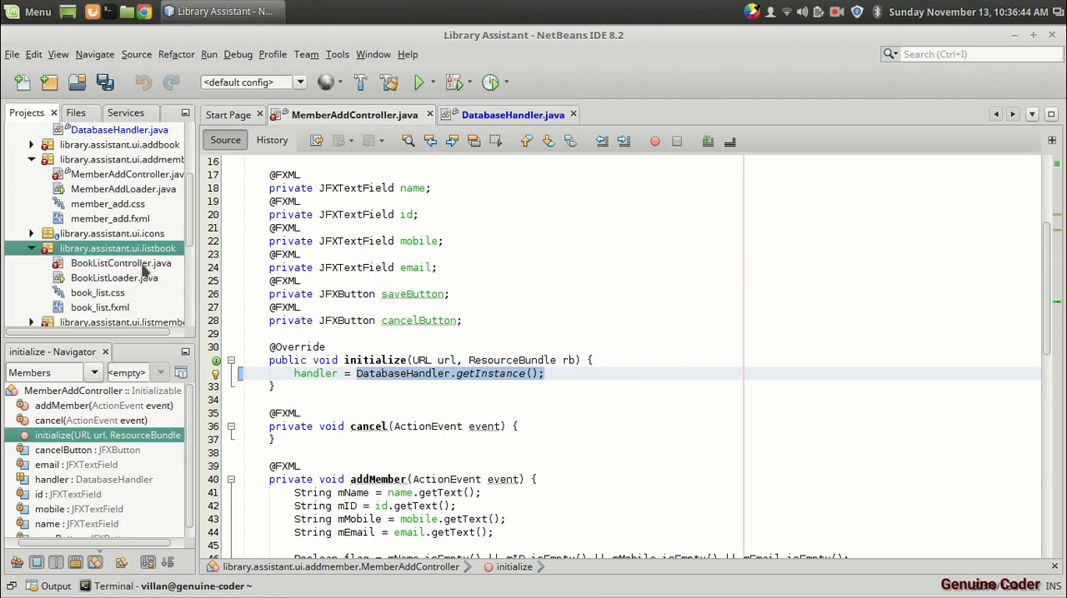
Open BookListController.java and make loadData use DatabaseHandler.getInstance().
double_click(121, 263)
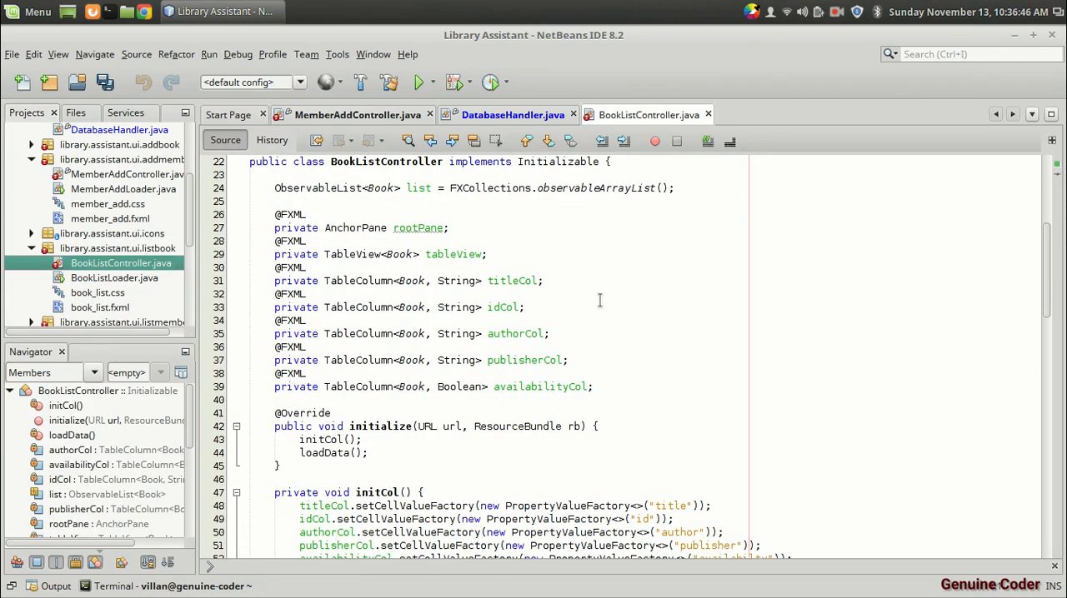
scroll("down", 3)
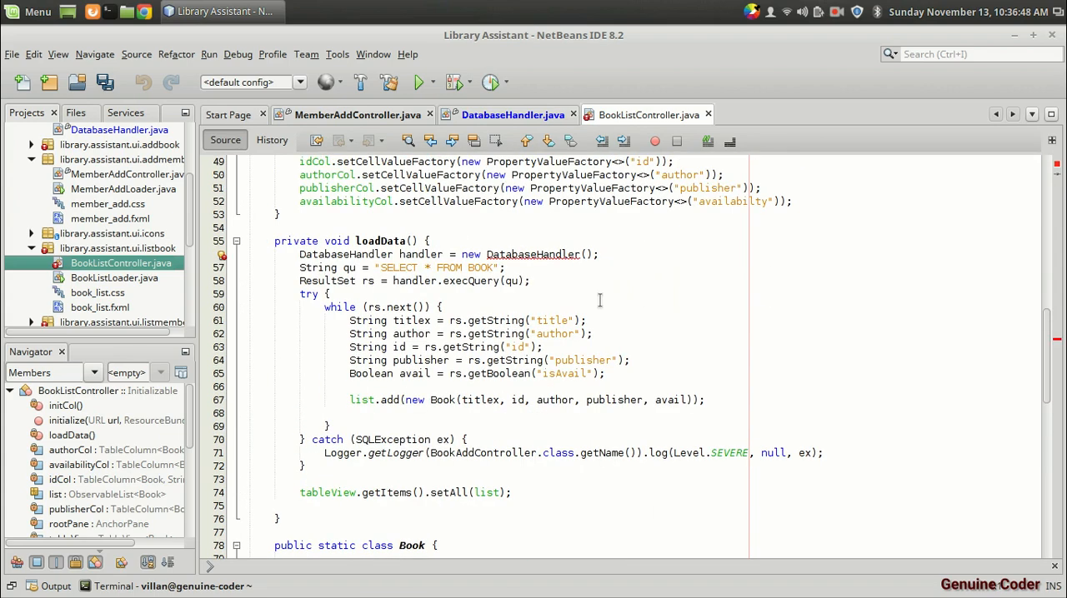
left_click(628, 255)
type(".getInstance")
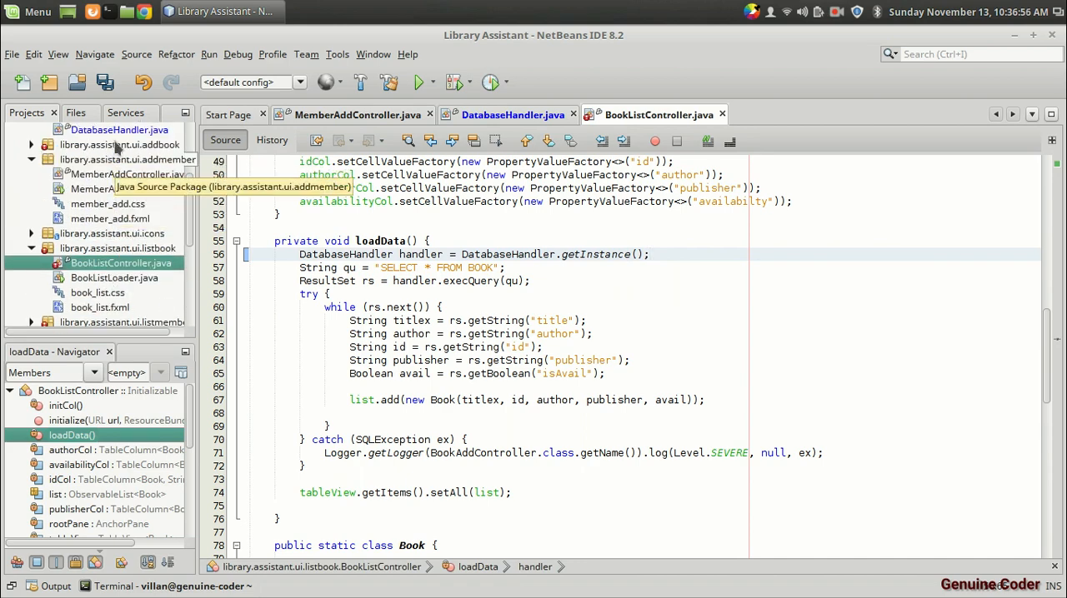
left_click(122, 159)
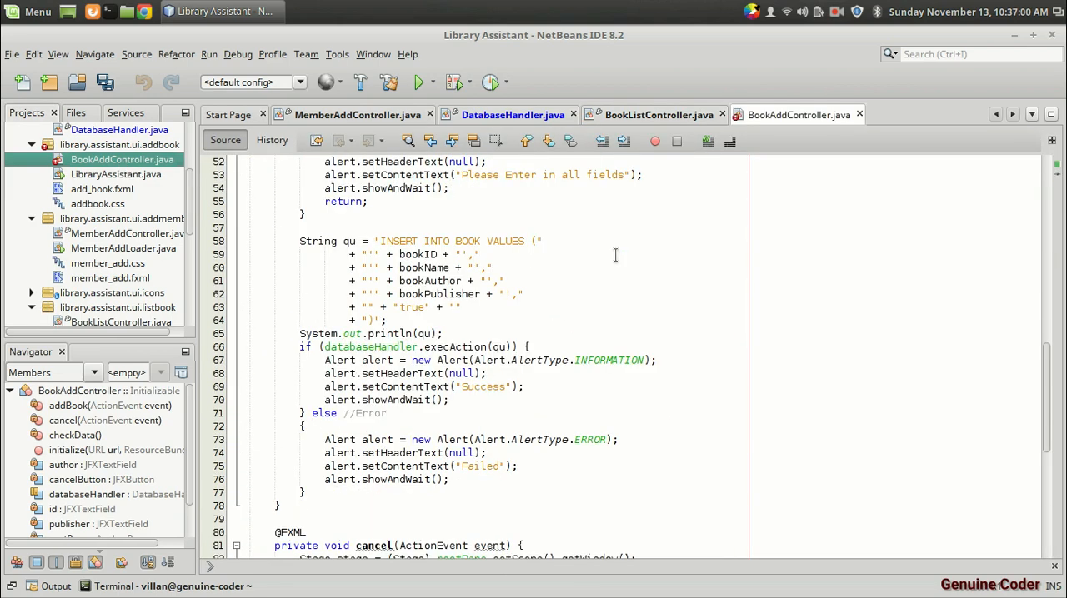
Set databaseHandler = DatabaseHandler.getInstance() in BookAddController's initialize.
scroll("up", 3)
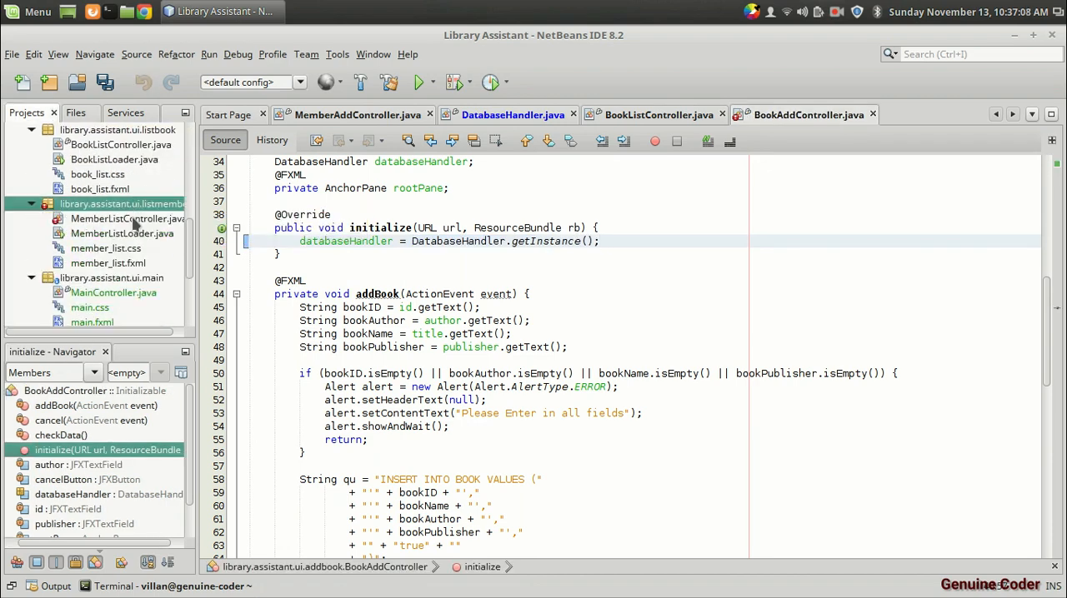
Open MemberListController.java and switch loadData to DatabaseHandler.getInstance().
double_click(126, 218)
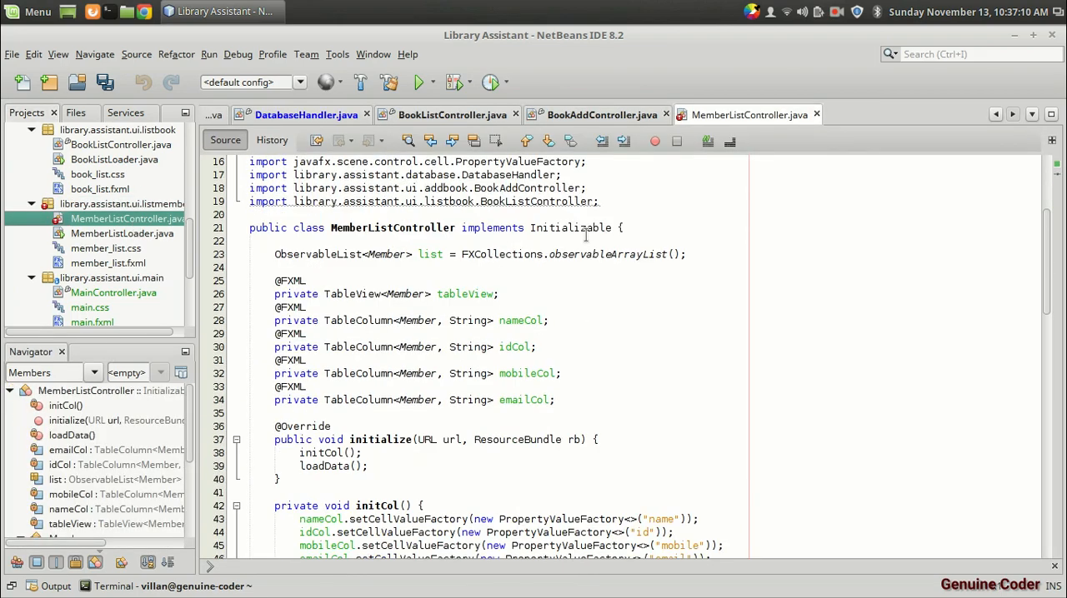
scroll("down", 3)
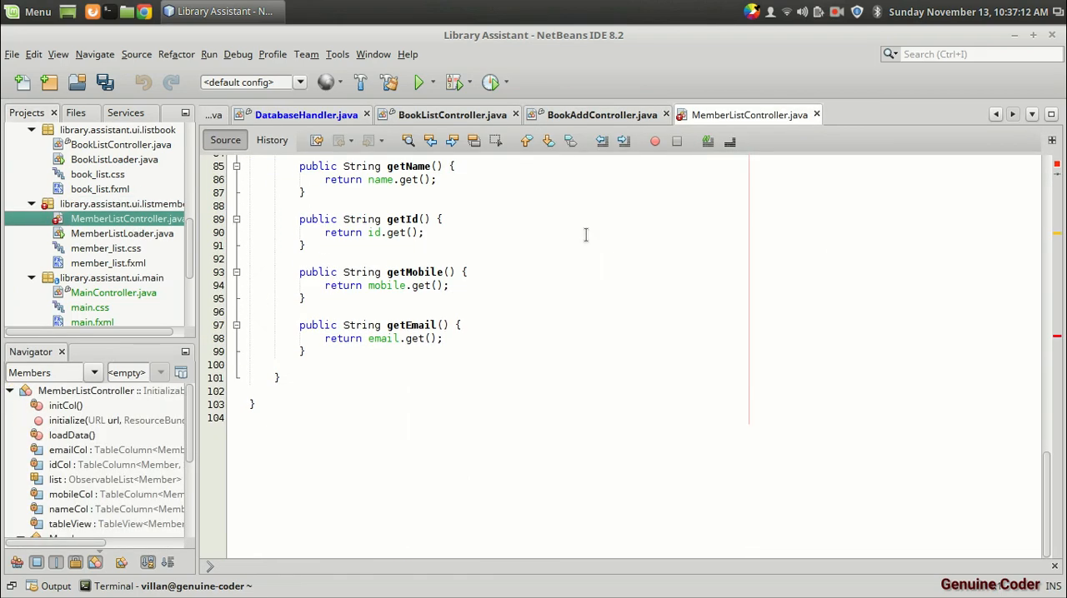
scroll("up", 3)
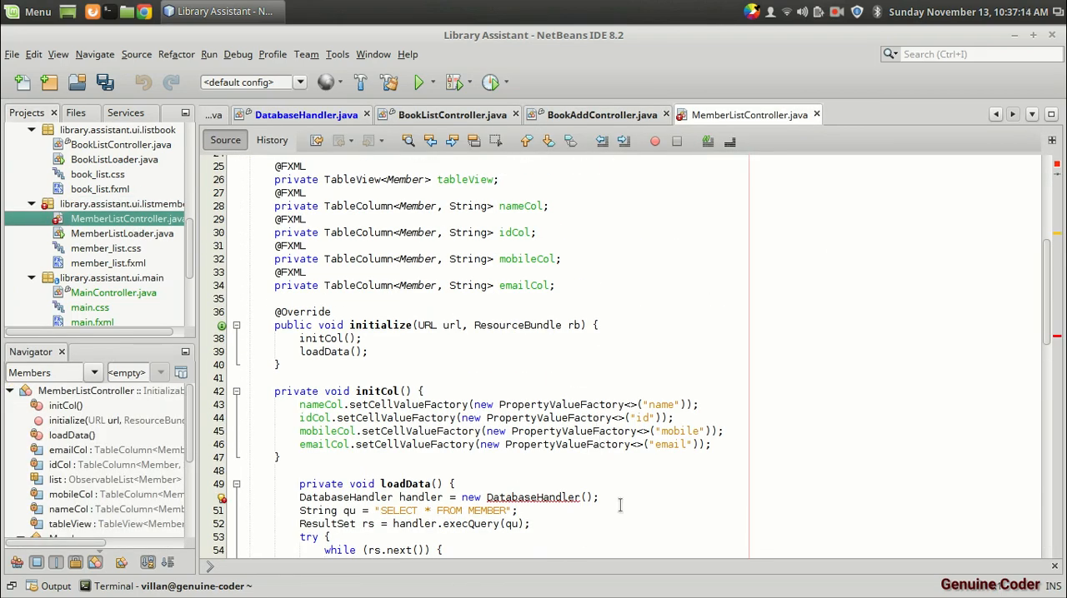
left_click(569, 497)
type(".getInstance")
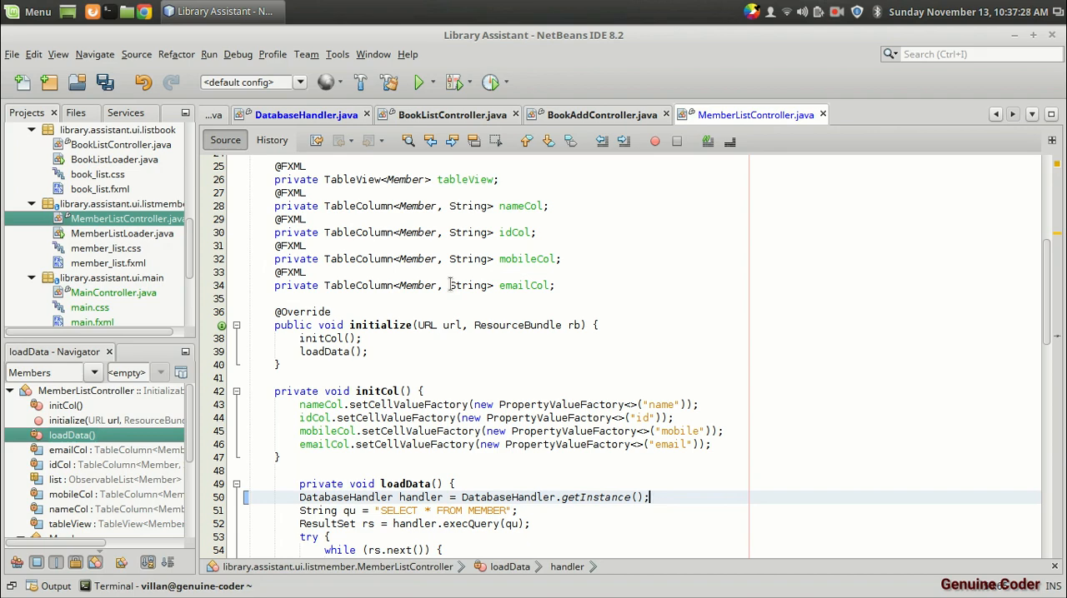
scroll("up", 3)
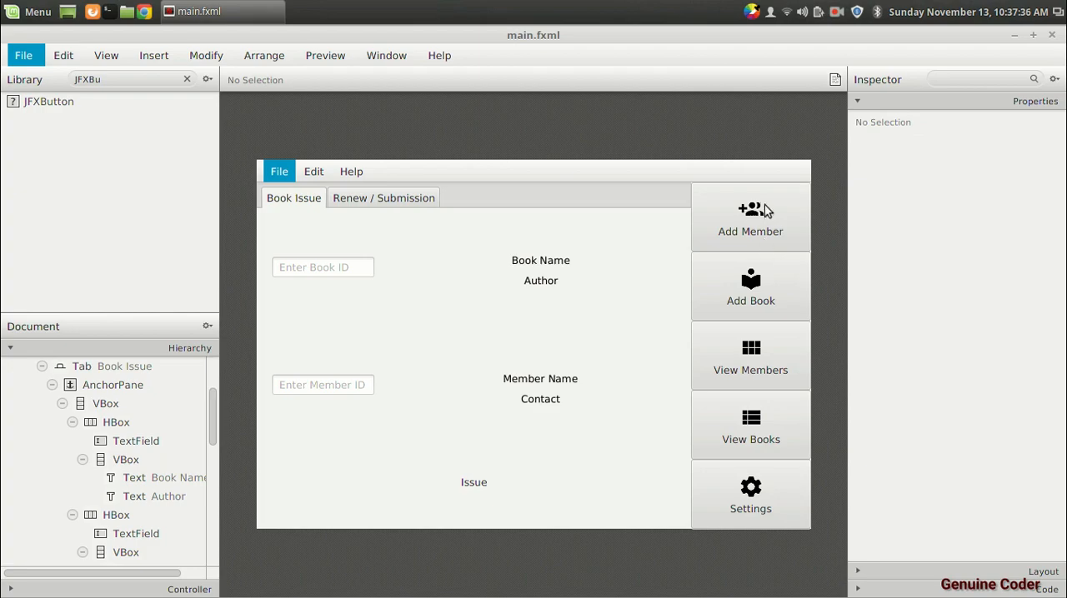
mouse_move(760, 301)
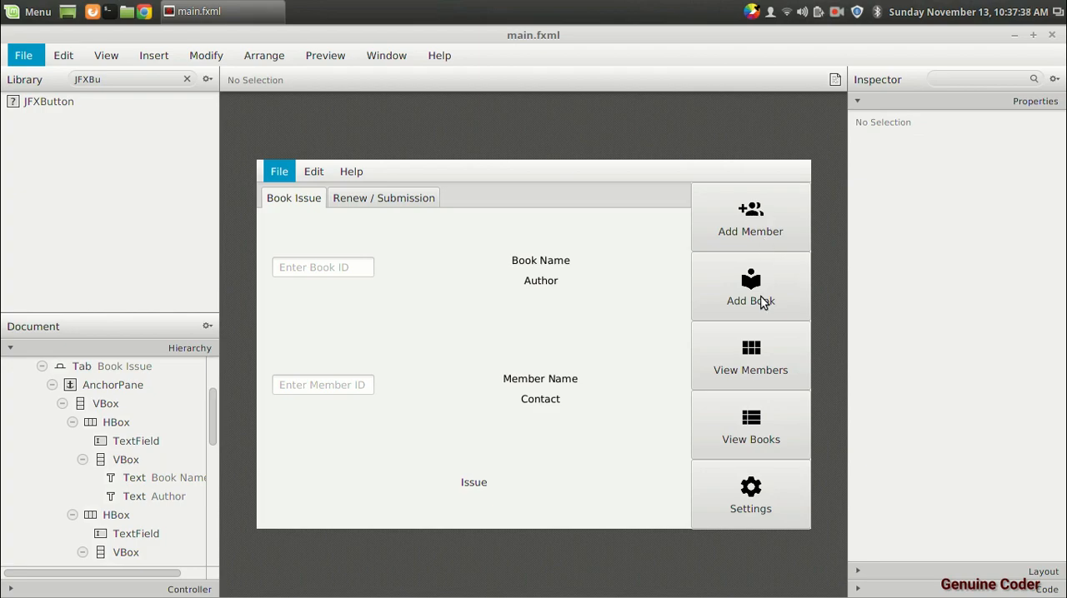
Bring the NetBeans editor with MemberListController.java back in front of Scene Builder.
left_click(221, 10)
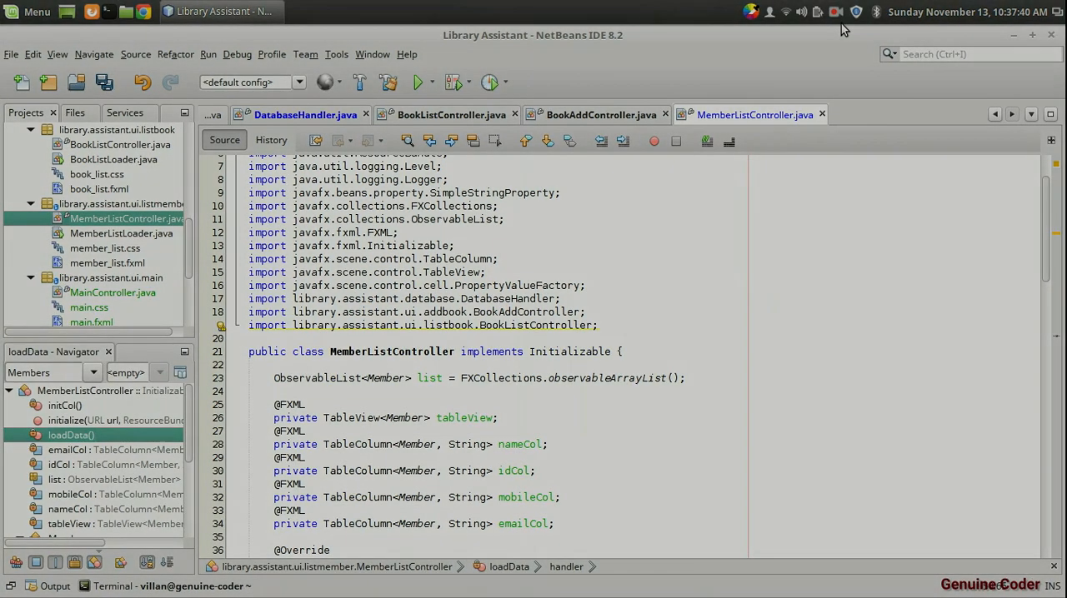